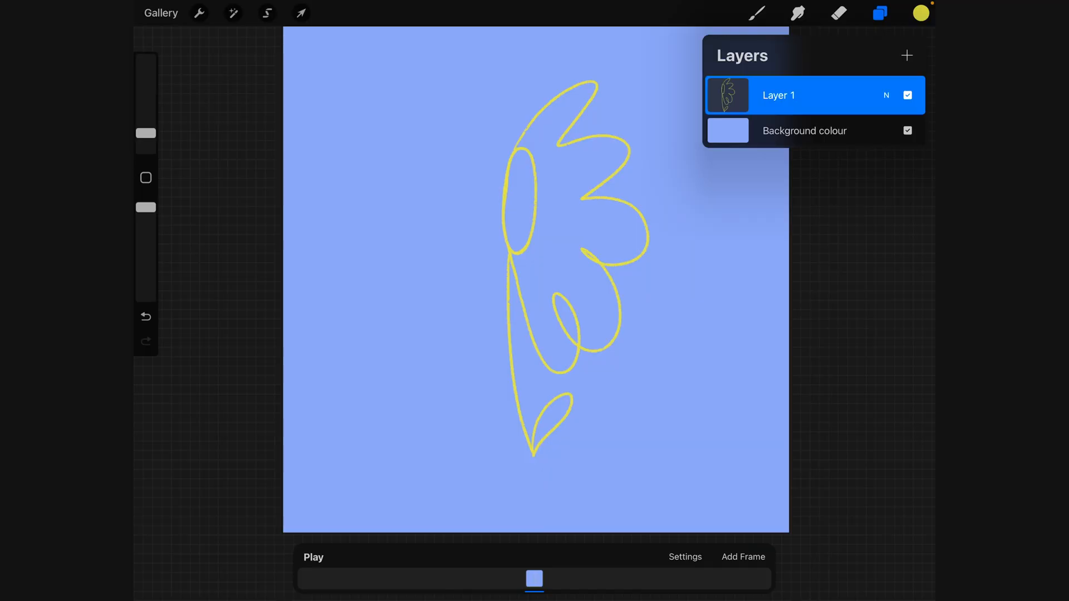
# Step: Add a second animation frame and bring up the animation playback and onion skin settings
pyautogui.click(742, 557)
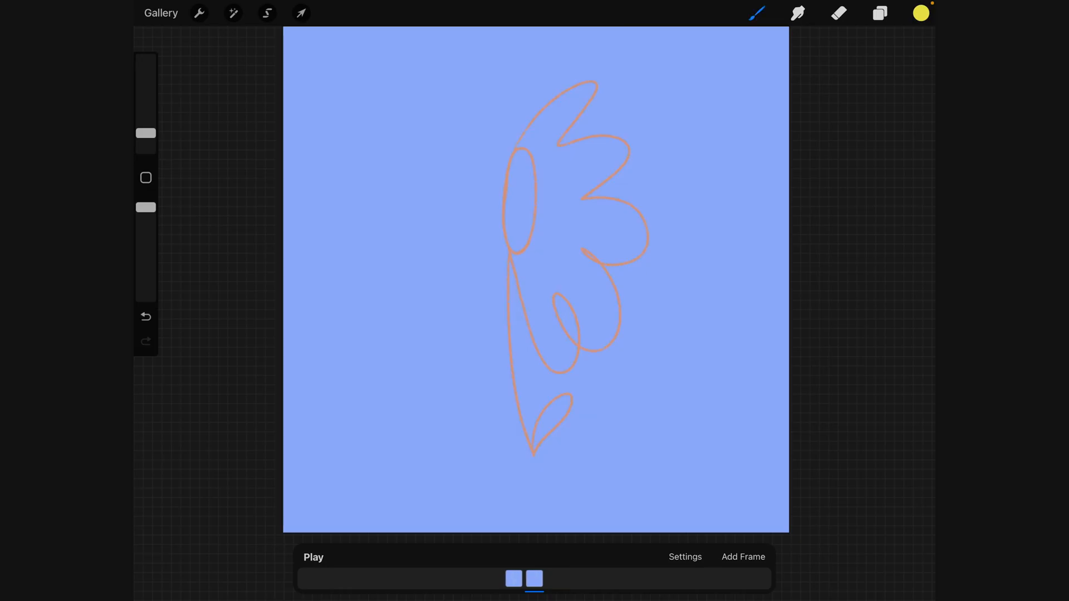
pyautogui.click(685, 557)
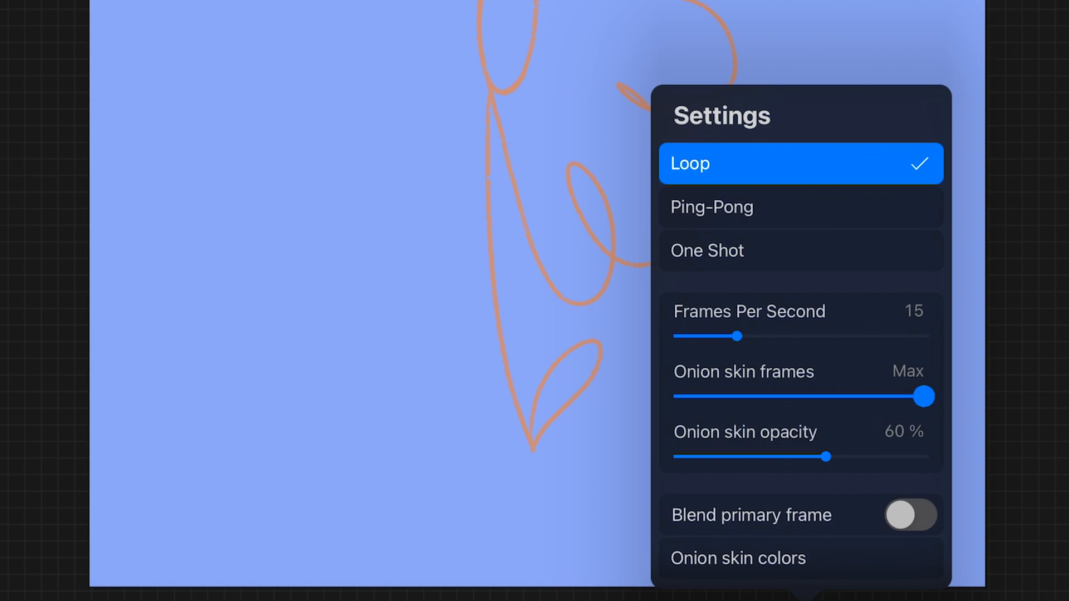
# Step: Limit onion skin to one frame at about 57% opacity
pyautogui.moveTo(924, 397); pyautogui.dragTo(695, 397)
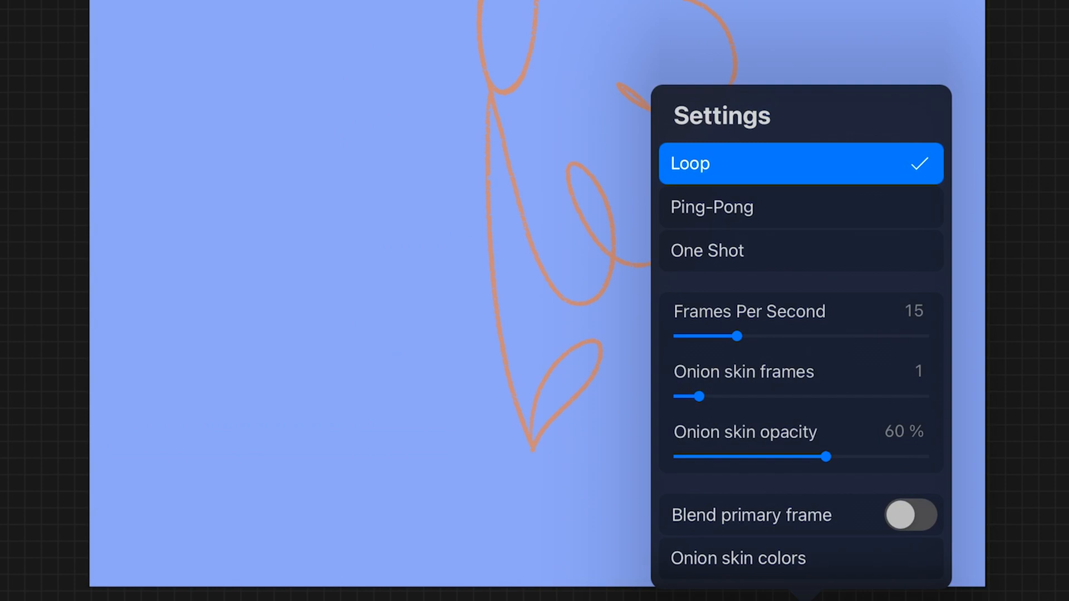
pyautogui.moveTo(829, 456); pyautogui.dragTo(776, 457)
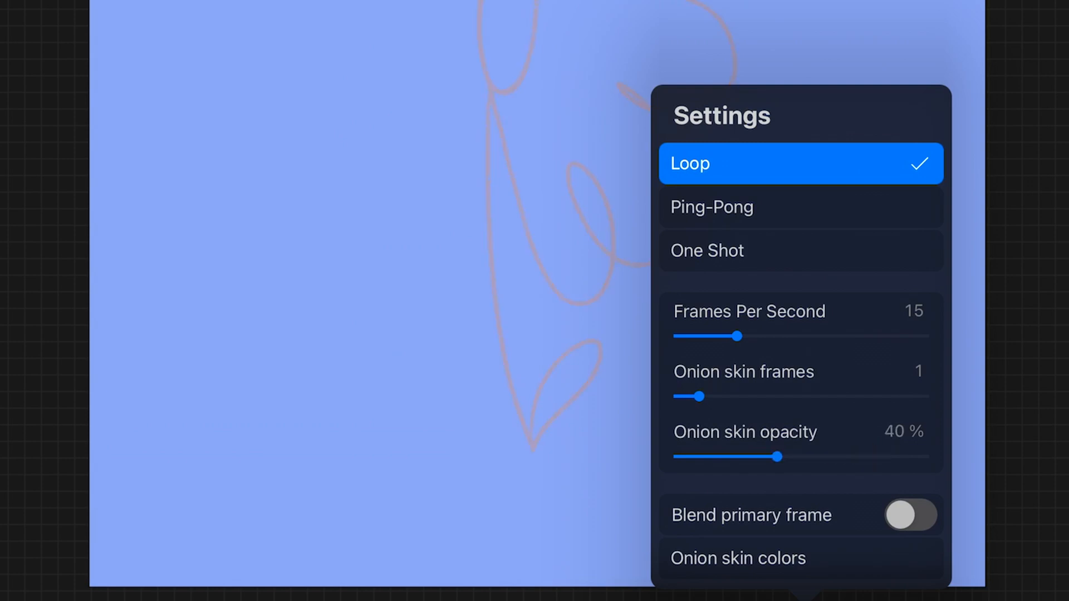
pyautogui.moveTo(774, 457); pyautogui.dragTo(818, 457)
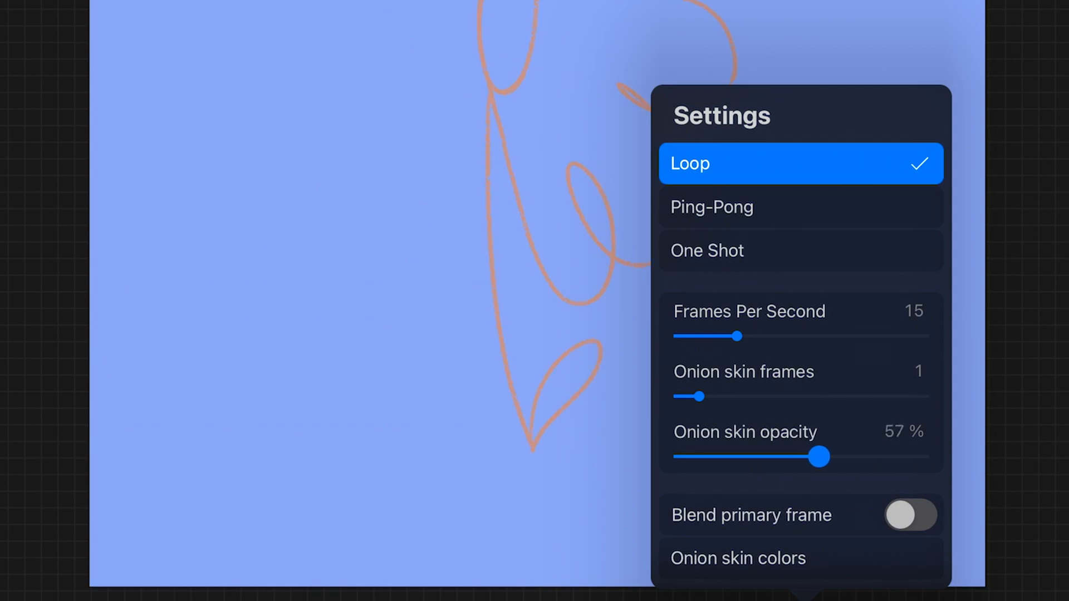
pyautogui.moveTo(820, 457); pyautogui.dragTo(758, 456)
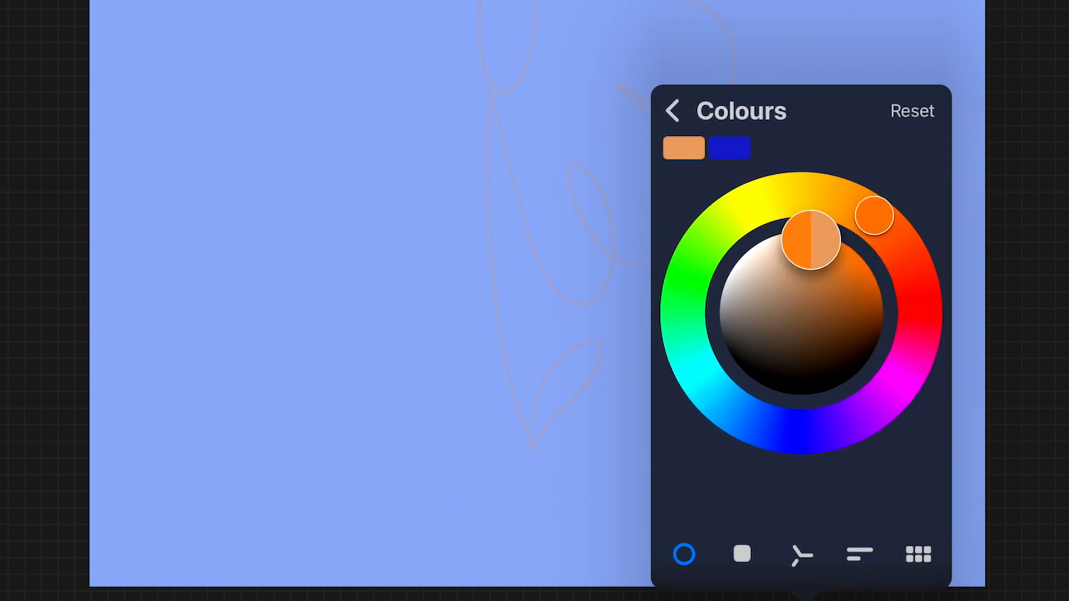
# Step: Tint the onion skin a lighter orange in the onion skin colours picker
pyautogui.moveTo(812, 238); pyautogui.dragTo(770, 239)
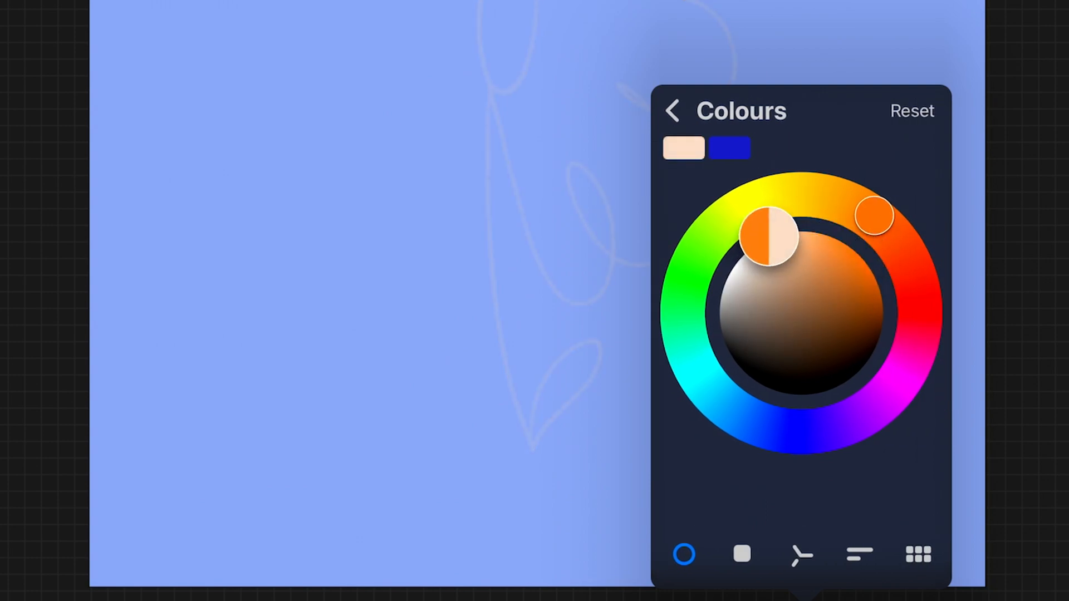
pyautogui.moveTo(767, 235); pyautogui.dragTo(801, 228)
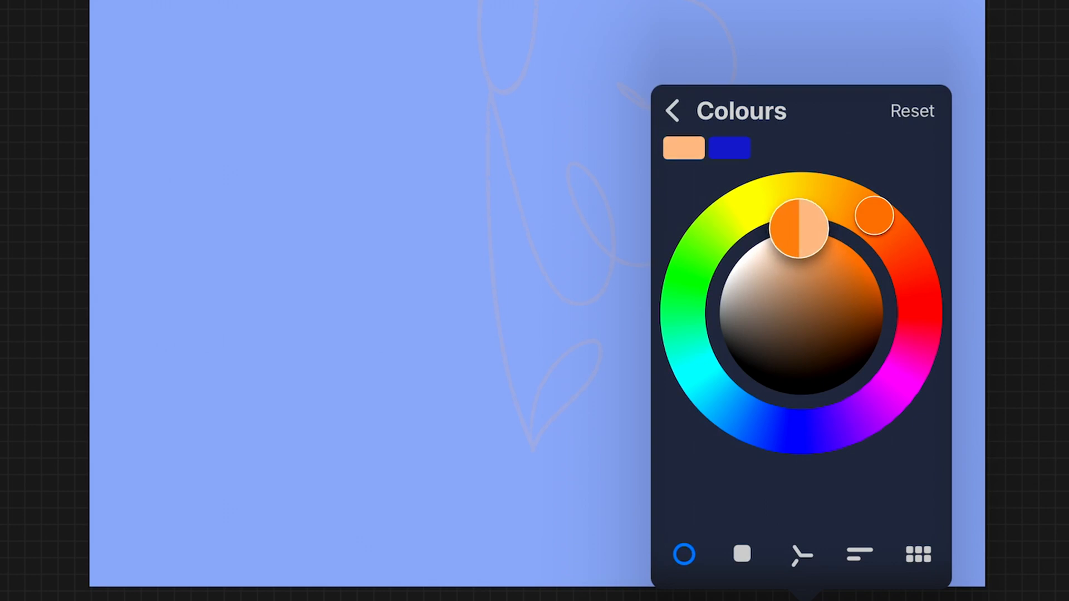
pyautogui.moveTo(801, 228); pyautogui.dragTo(880, 280)
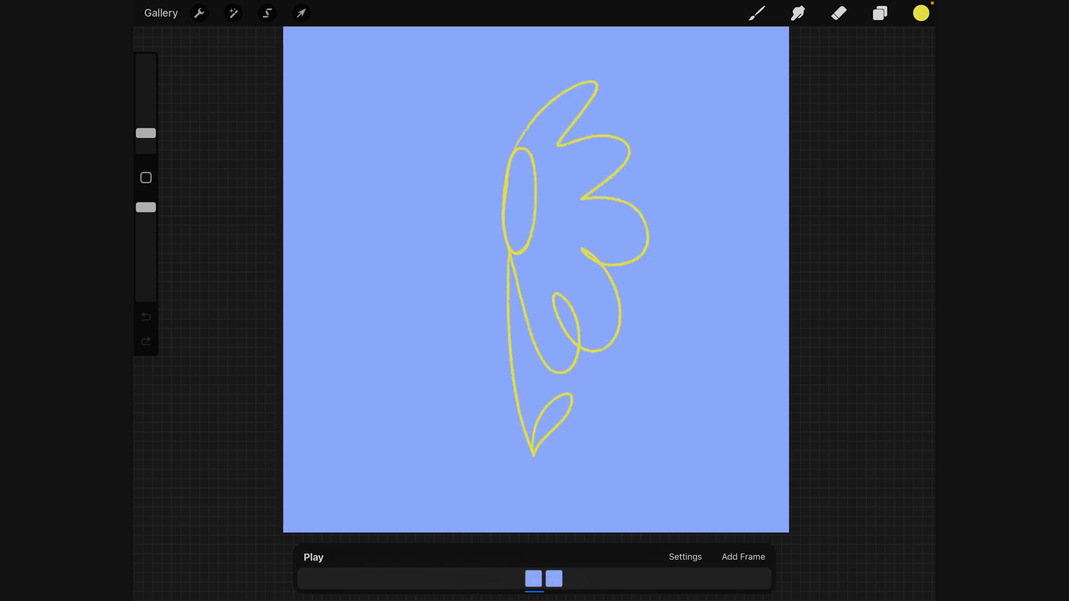
# Step: Add another animation frame to draw the next flower over the faint onion skin
pyautogui.click(685, 557)
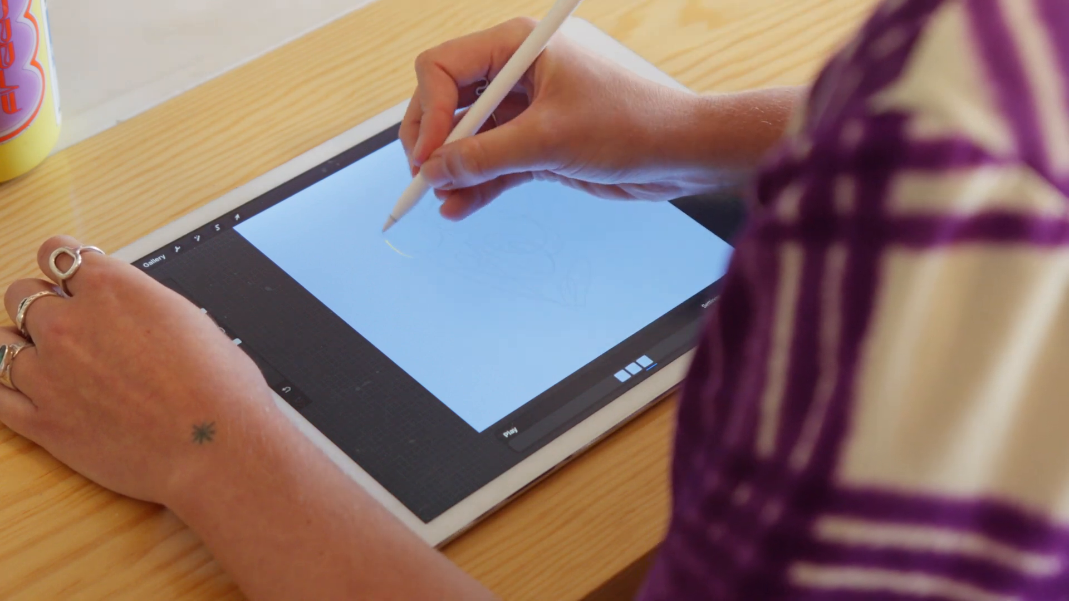
# Step: Draw the next flower variations over the onion skin and play the loop to preview it
pyautogui.moveTo(409, 238); pyautogui.dragTo(579, 286)
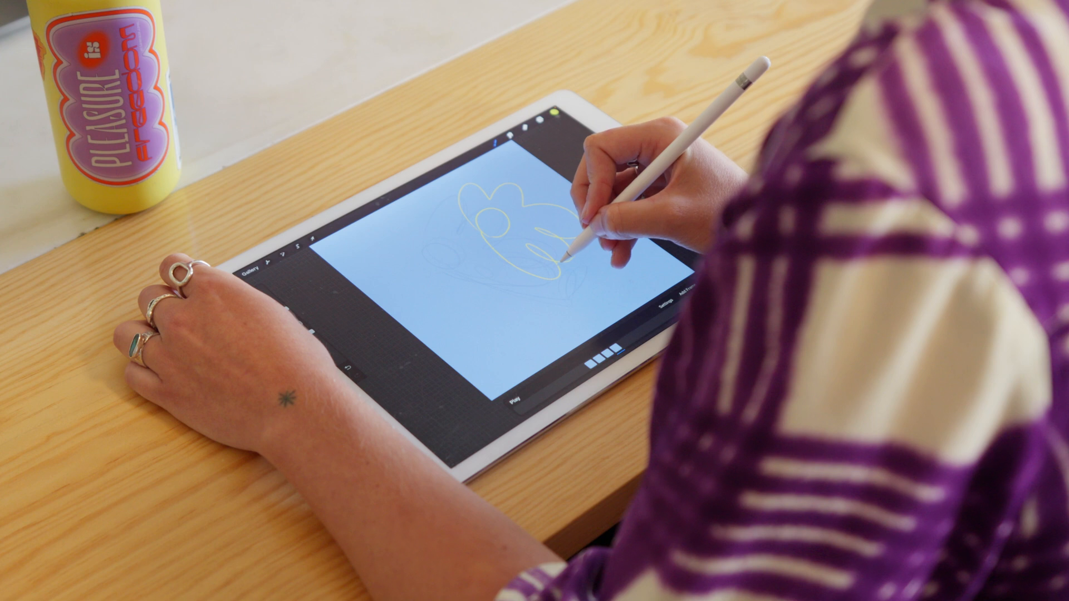
pyautogui.moveTo(559, 245); pyautogui.dragTo(579, 286)
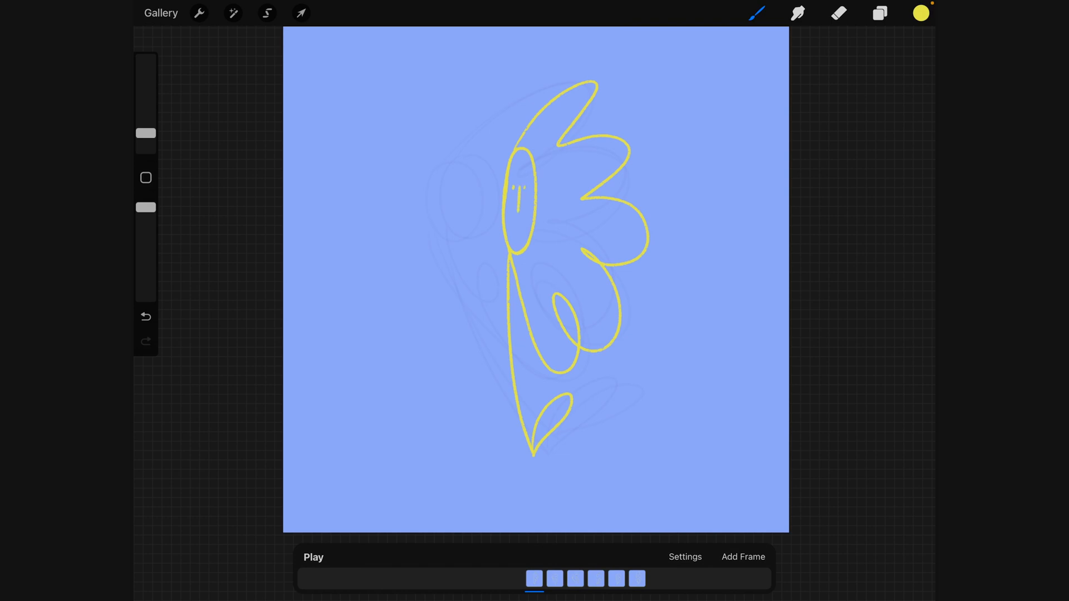
pyautogui.click(554, 579)
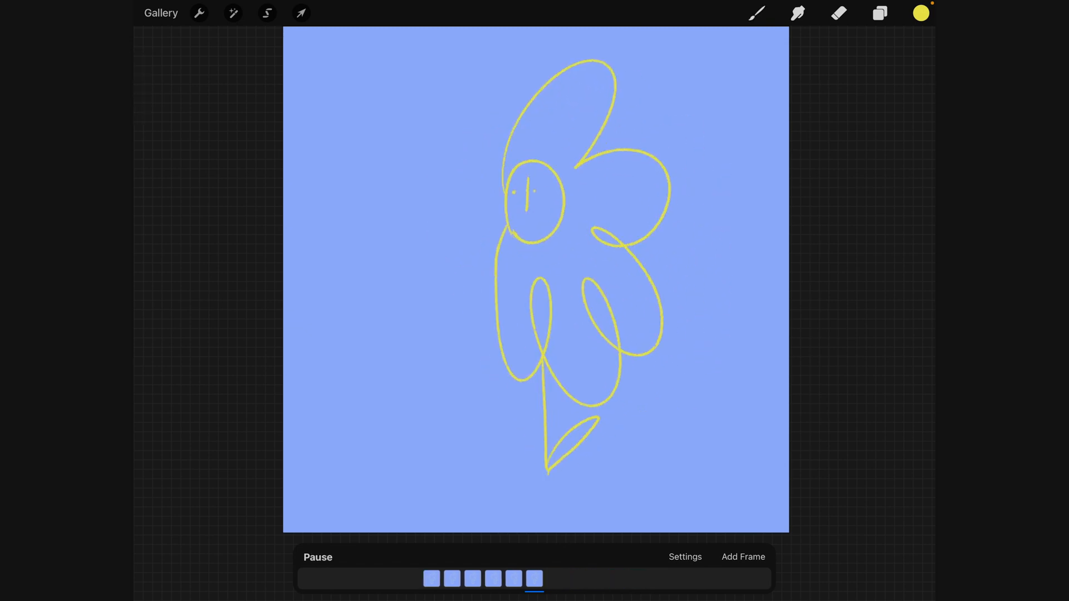
# Step: Adjust the looping playback frame rate in the animation settings, ending around 49 fps
pyautogui.click(684, 556)
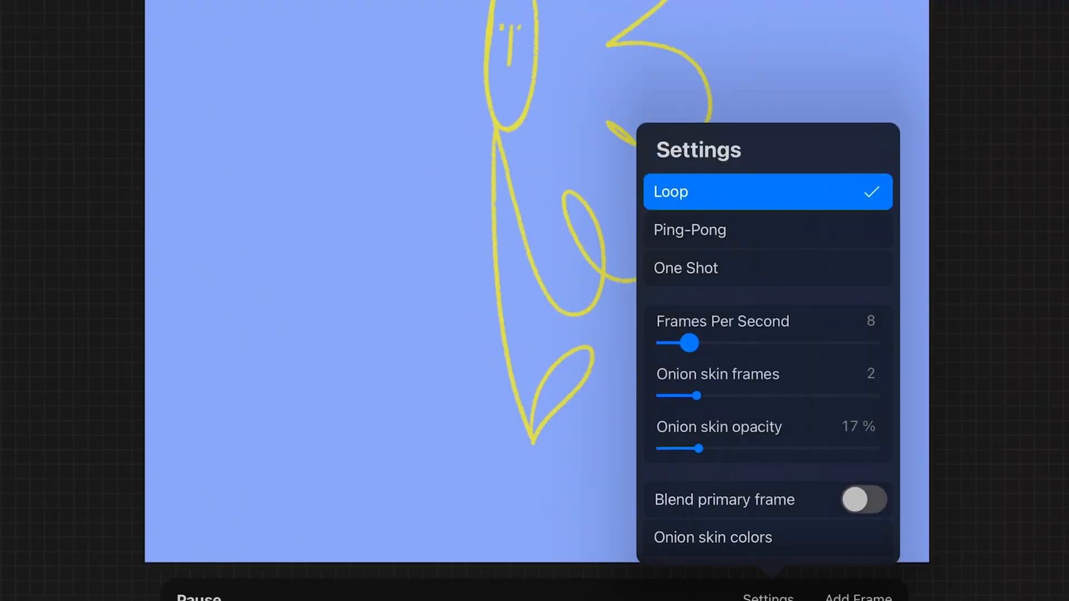
pyautogui.moveTo(690, 343); pyautogui.dragTo(674, 343)
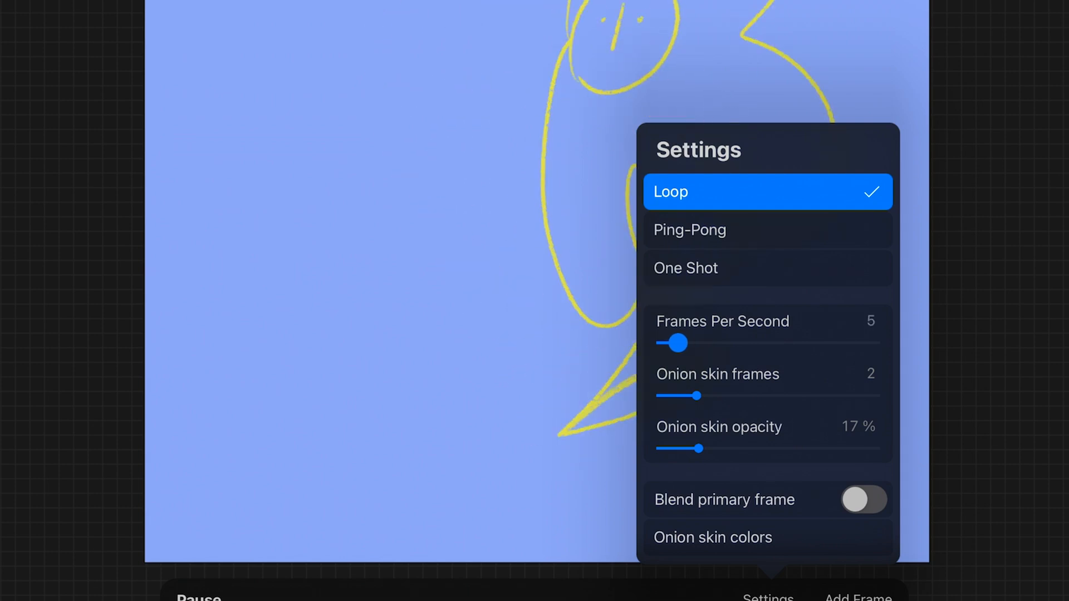
pyautogui.moveTo(673, 344); pyautogui.dragTo(837, 344)
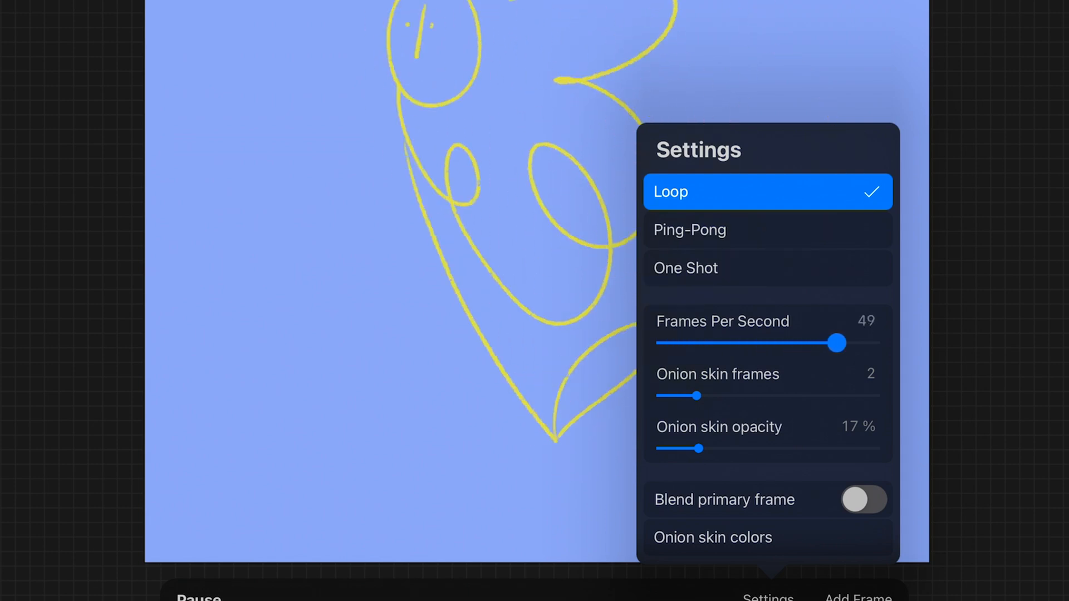
pyautogui.moveTo(838, 343); pyautogui.dragTo(682, 343)
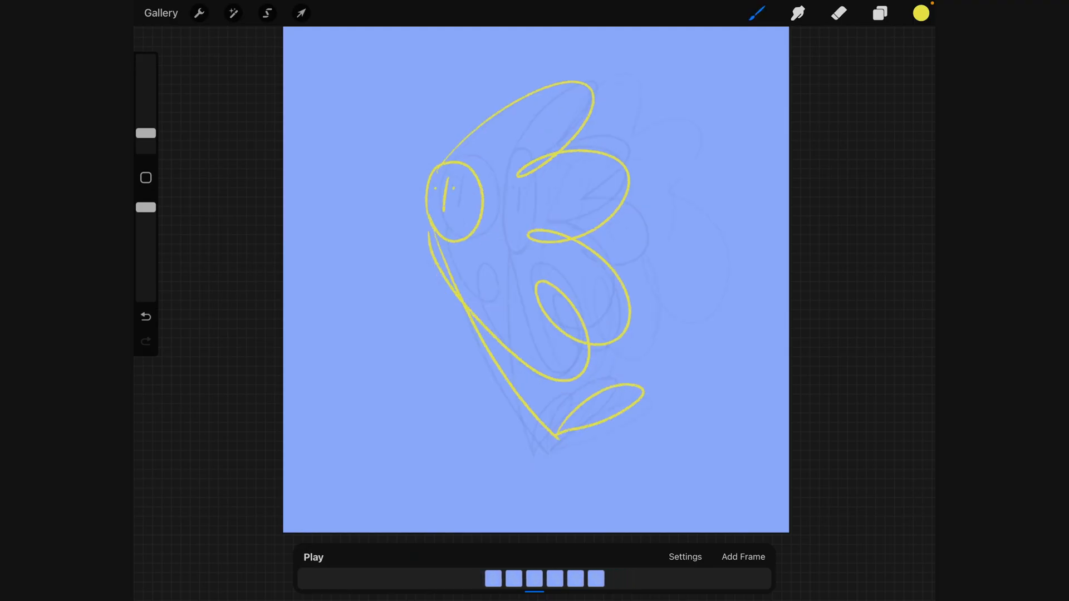
# Step: Give the current flower frame a hold duration of 2 in its frame options
pyautogui.click(533, 578)
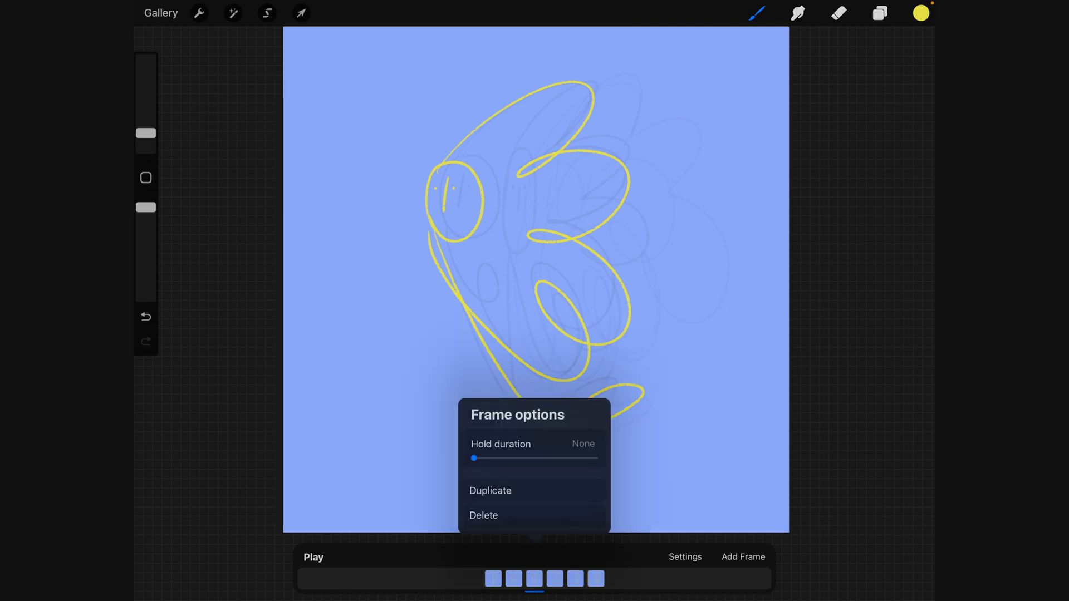
pyautogui.moveTo(473, 458); pyautogui.dragTo(456, 354)
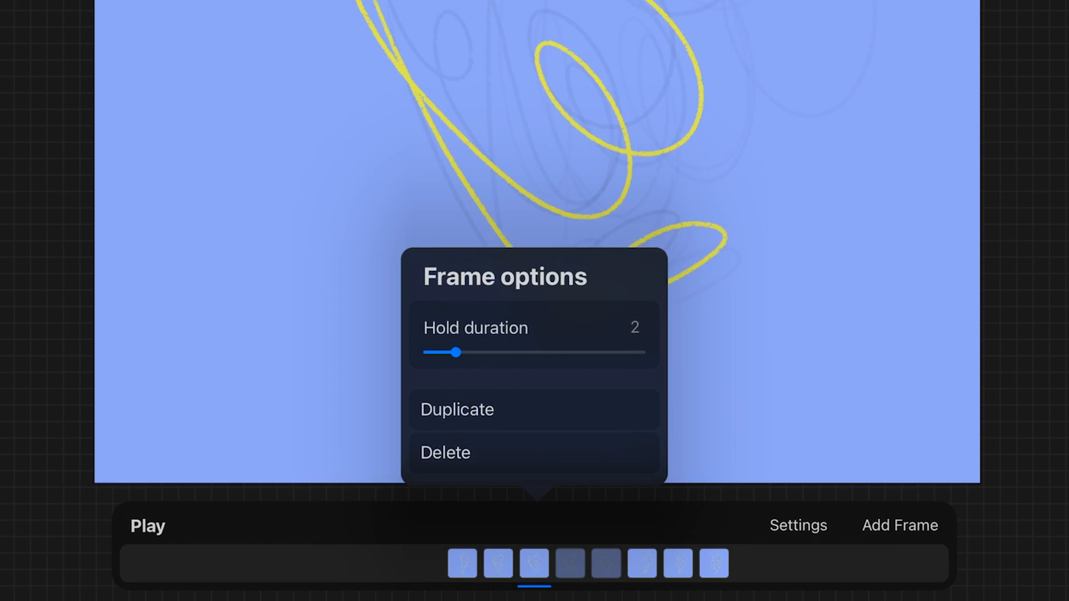
pyautogui.click(147, 525)
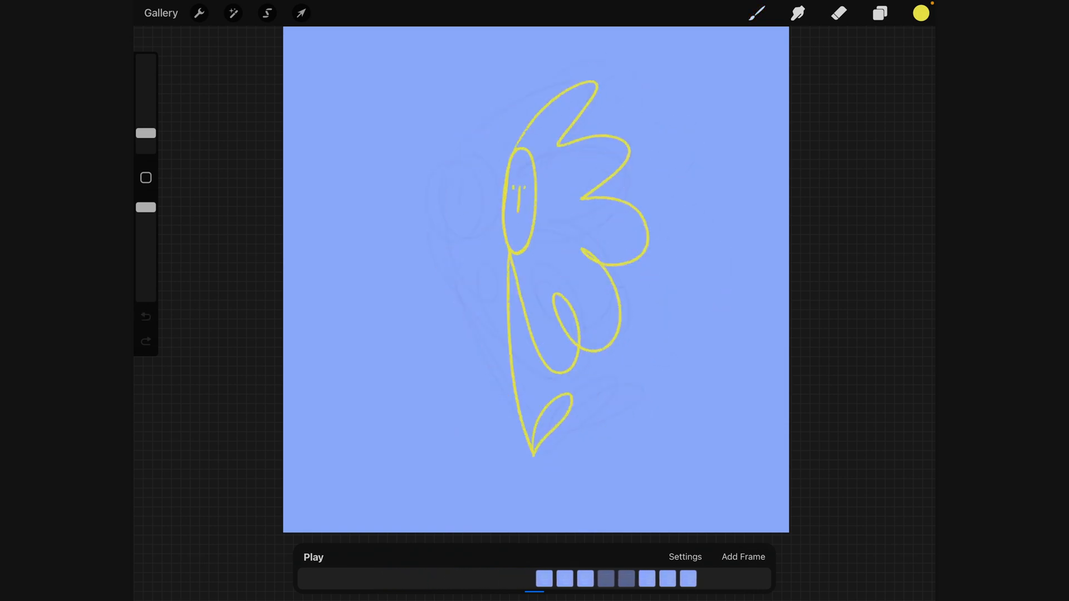
# Step: Add a new blank frame to the flower animation timeline
pyautogui.click(880, 12)
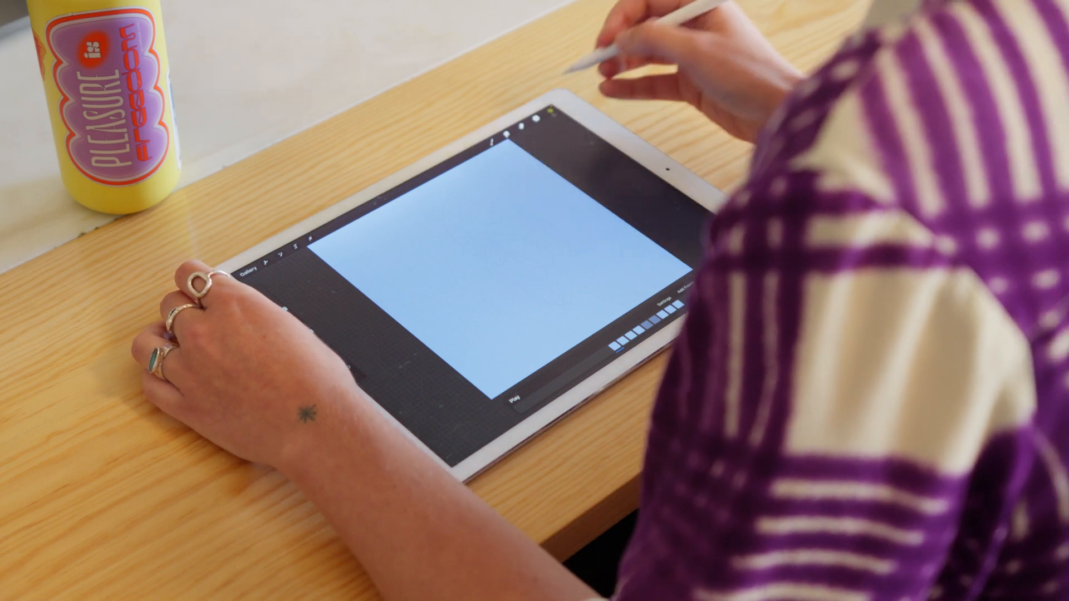
# Step: Paint a thick olive grass strip across the bottom of the canvas beneath the flower
pyautogui.click(539, 122)
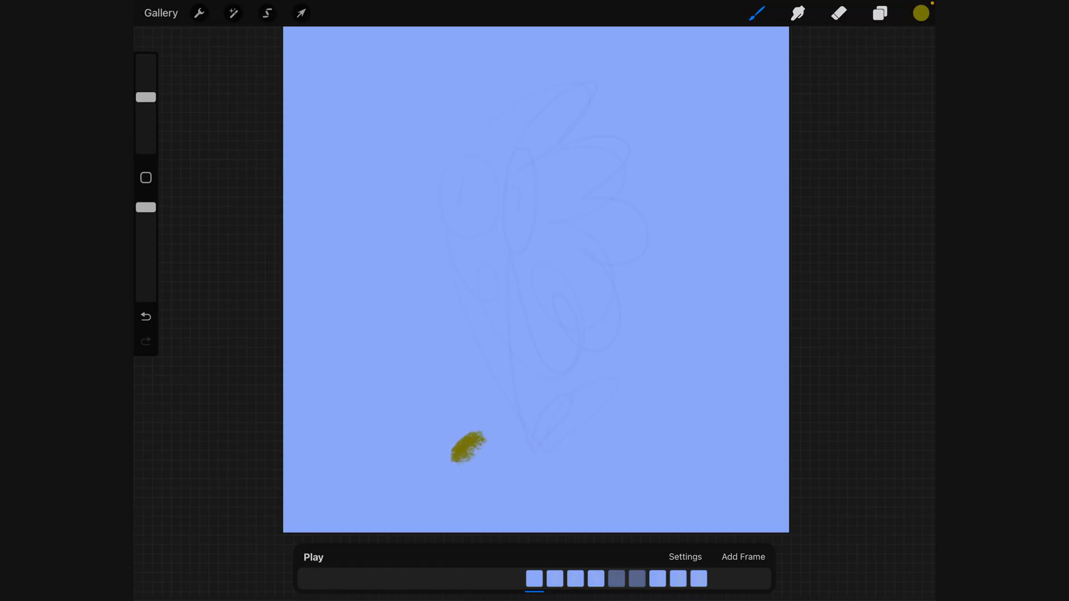
pyautogui.moveTo(477, 449); pyautogui.dragTo(633, 440)
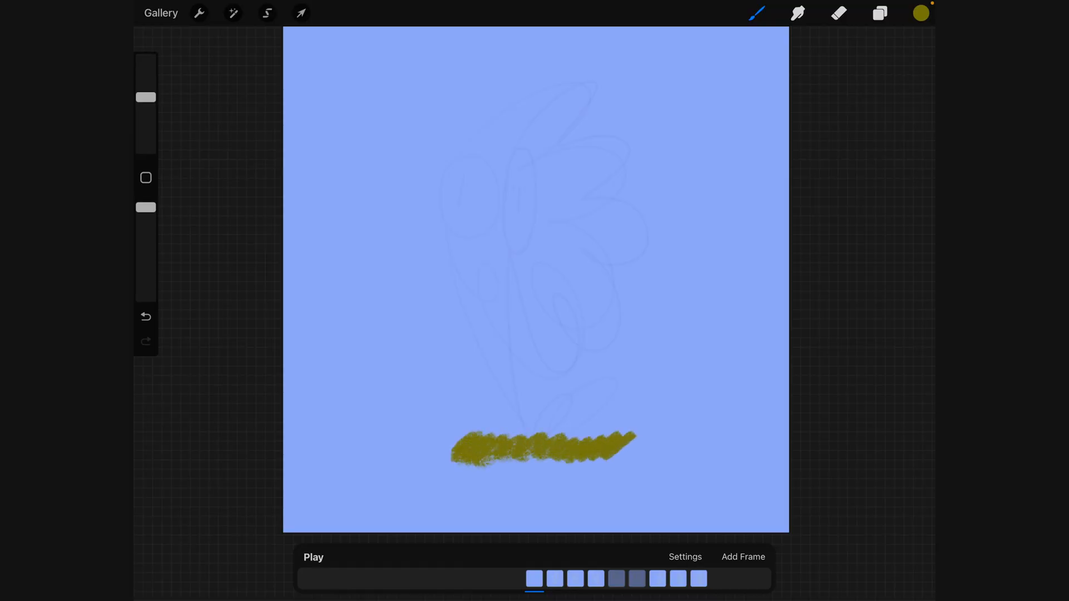
pyautogui.moveTo(586, 444); pyautogui.dragTo(648, 449)
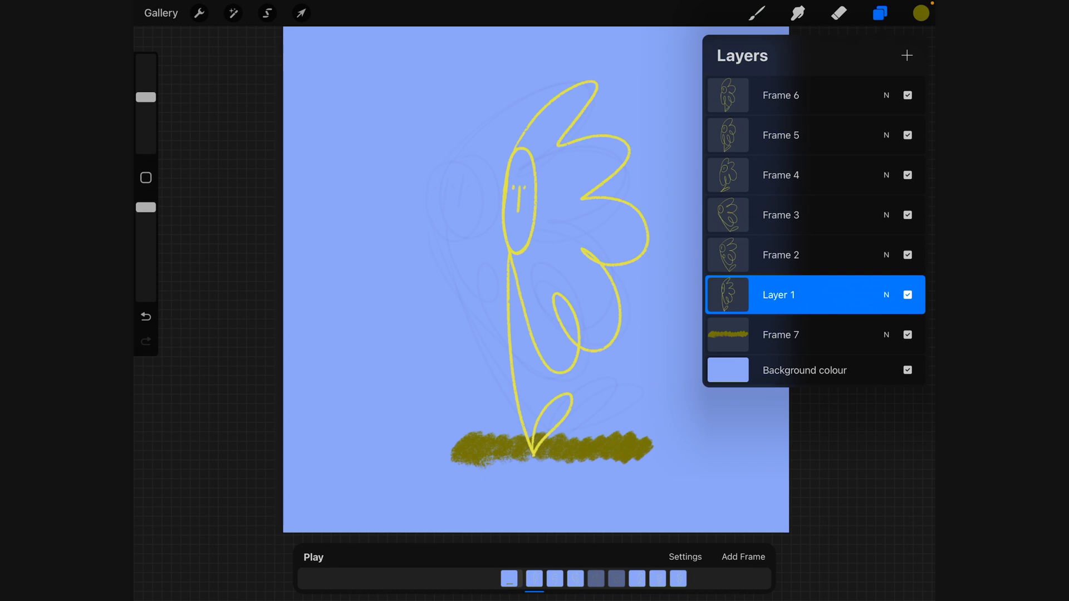
# Step: Add another empty frame above Layer 1 and choose pale yellow as the drawing colour
pyautogui.click(880, 12)
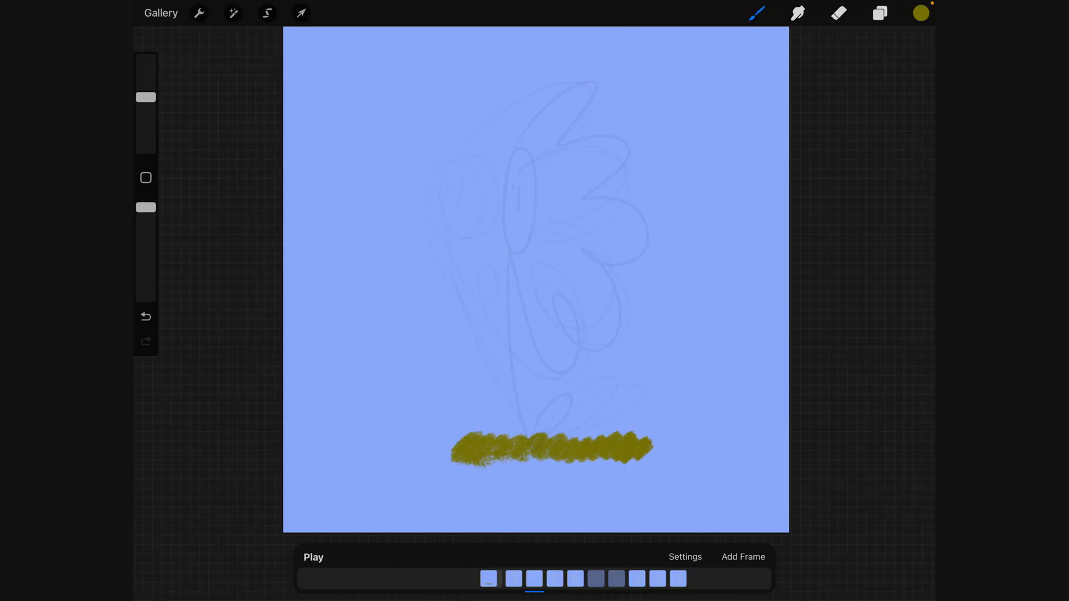
pyautogui.click(921, 12)
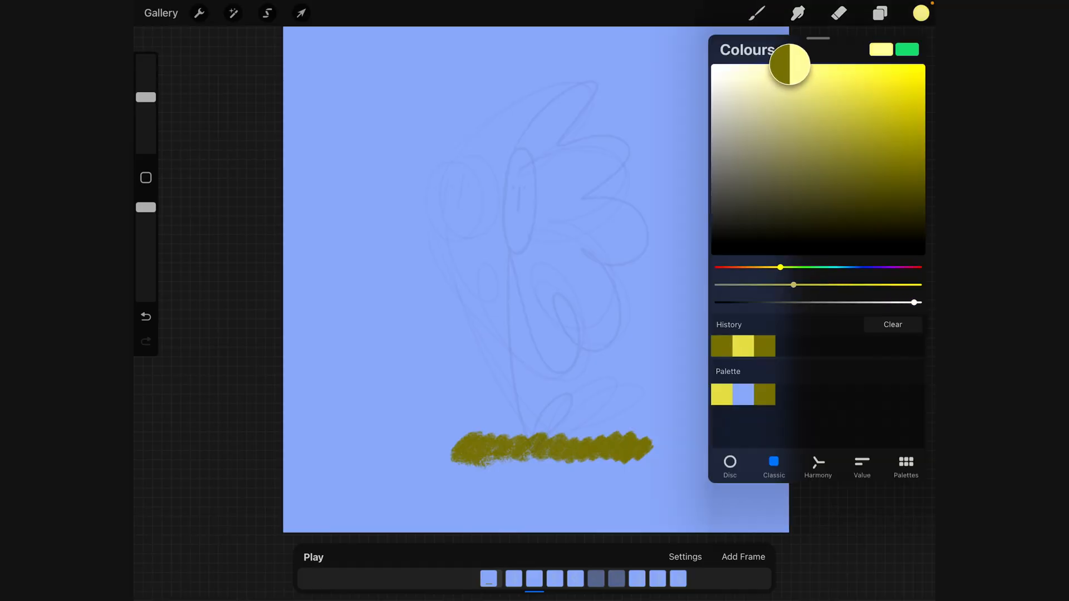
pyautogui.click(879, 13)
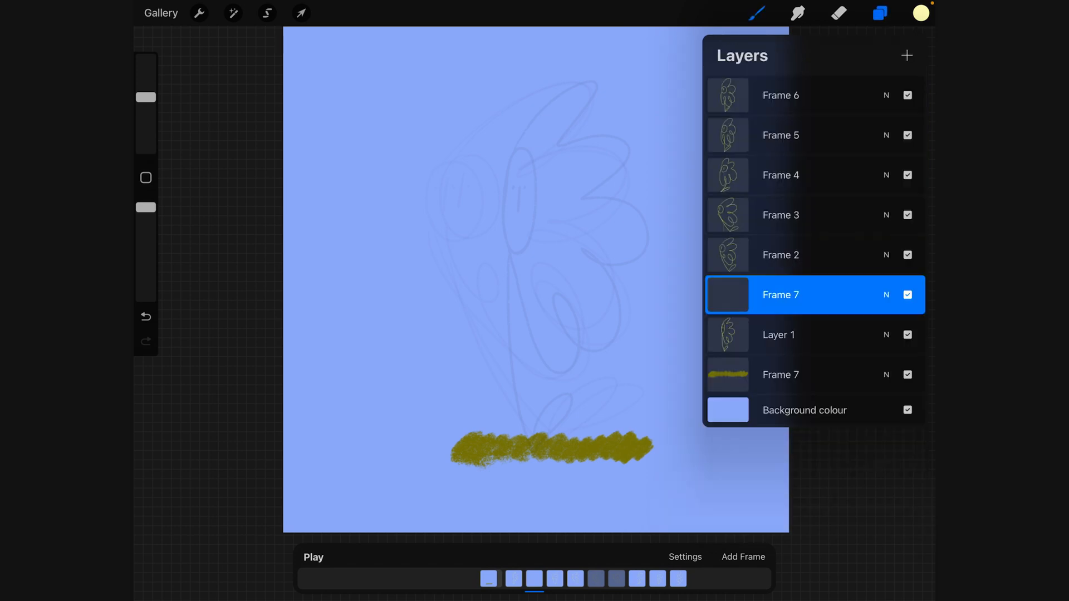
# Step: Select the 6B Pencil from the Brush Library for the new line art
pyautogui.click(756, 12)
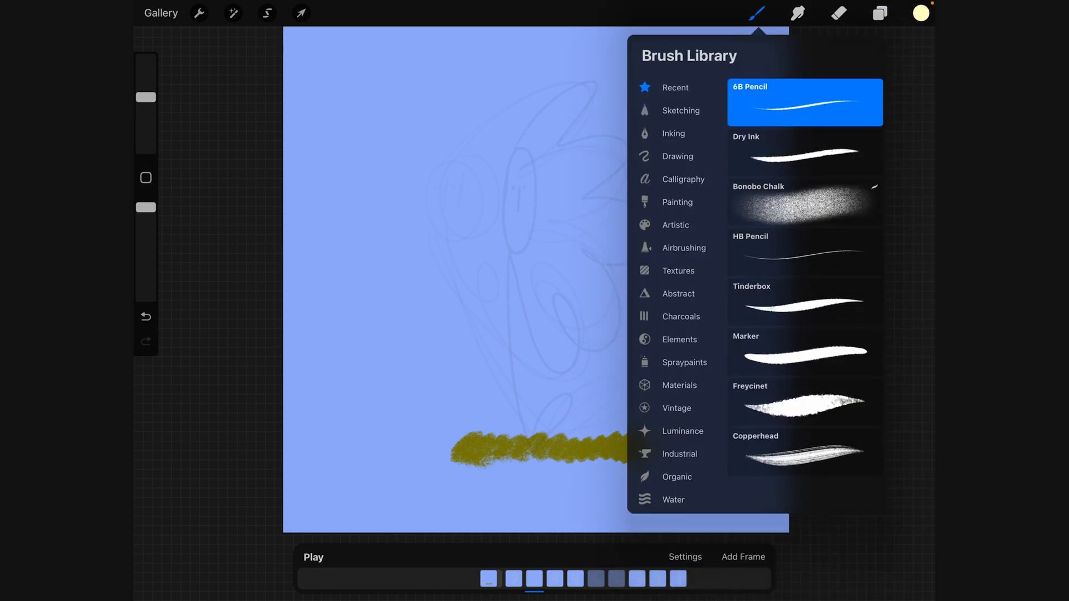
pyautogui.click(756, 13)
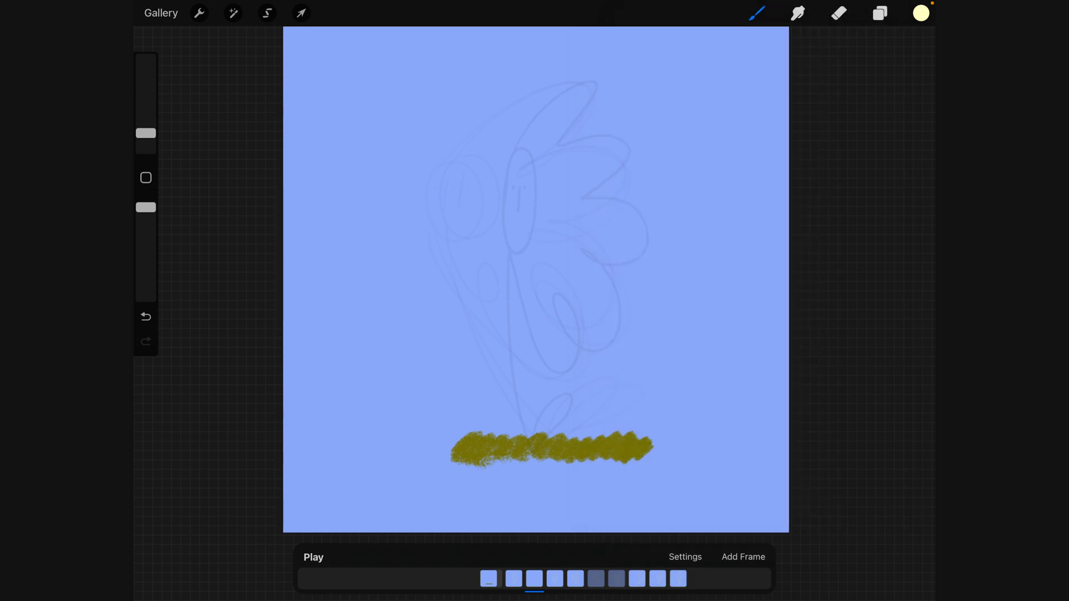
# Step: Redraw the pale yellow flower with its hatched face on the new frame and play the animation
pyautogui.moveTo(505, 202); pyautogui.dragTo(518, 250)
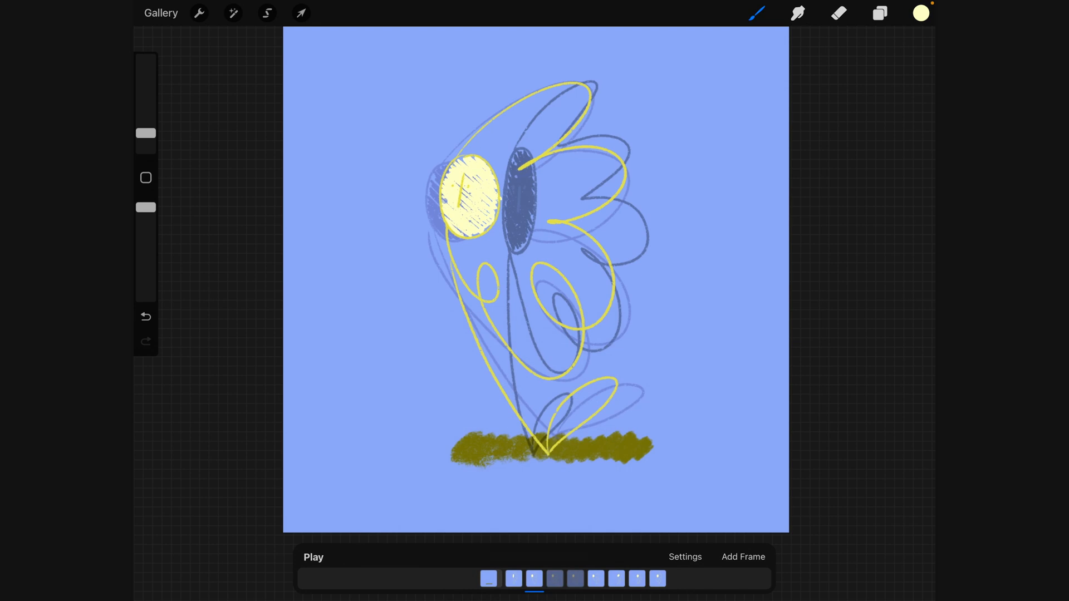
pyautogui.click(313, 556)
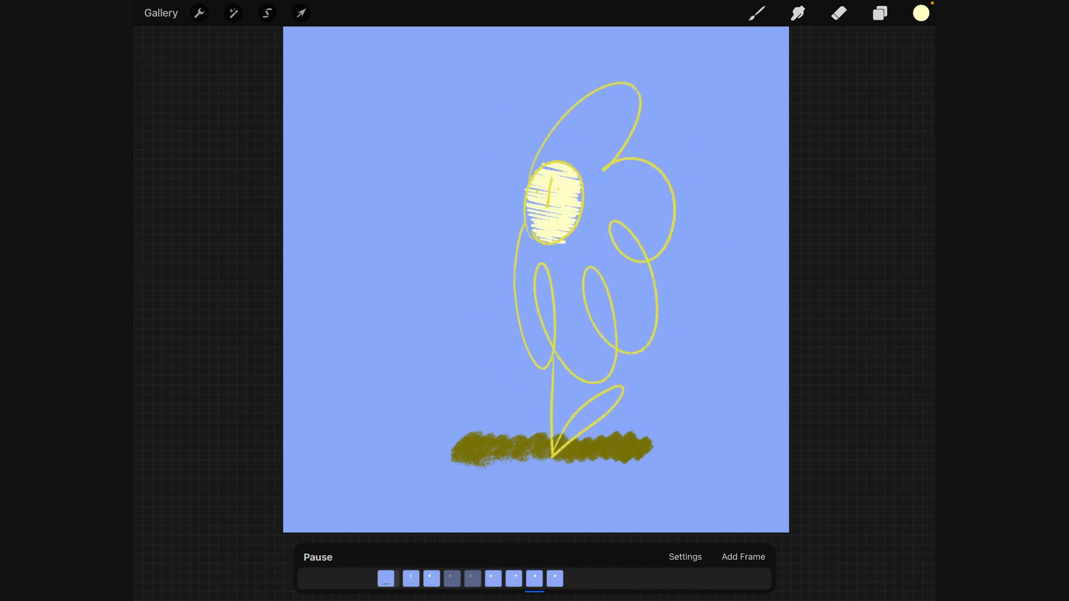